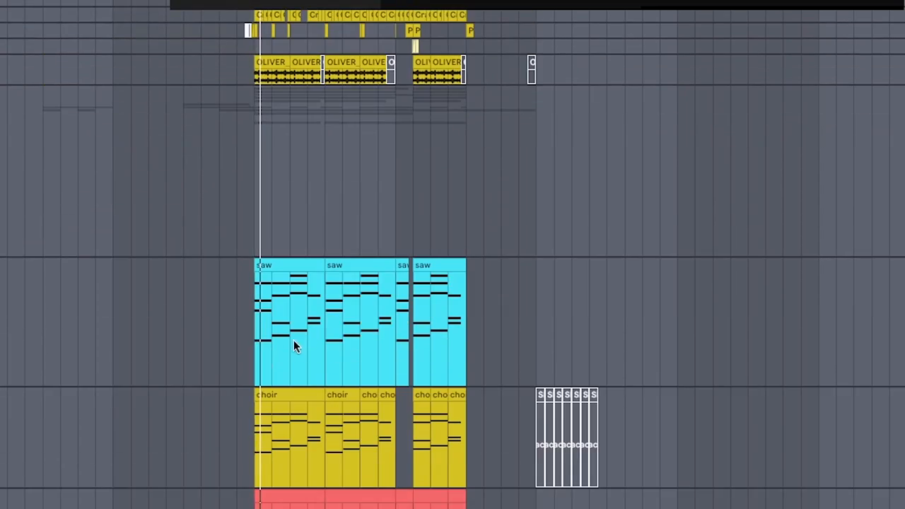
Draw bass roots A#1, F1, D2, G1 under the four chords and an A3 in bar 3.
scroll(down, 3)
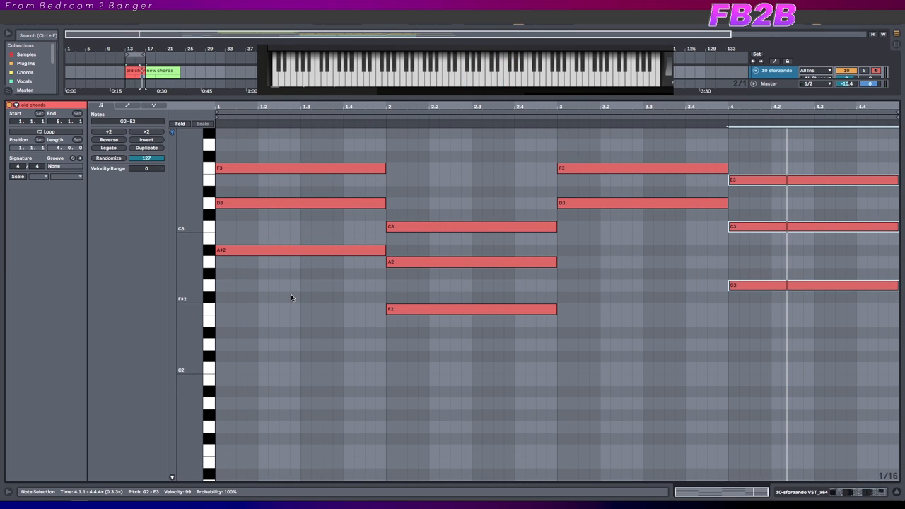
mouse_move(274, 288)
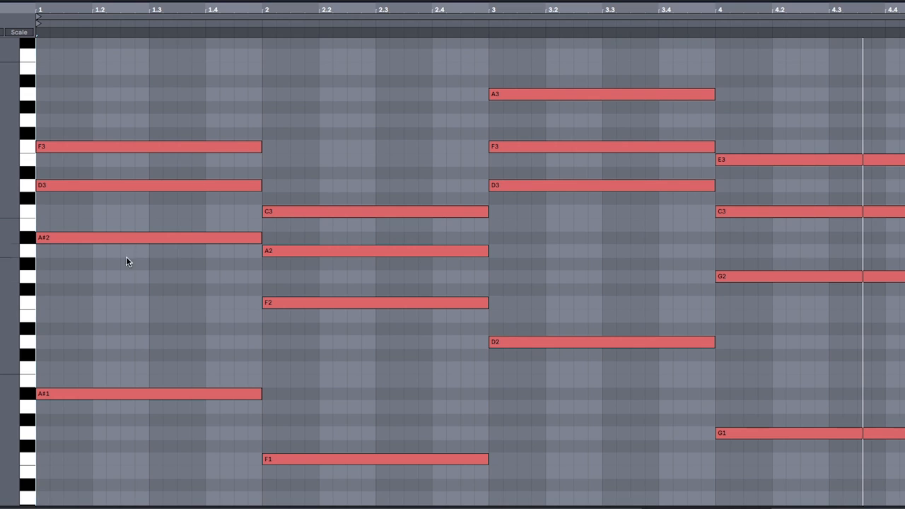
mouse_move(189, 229)
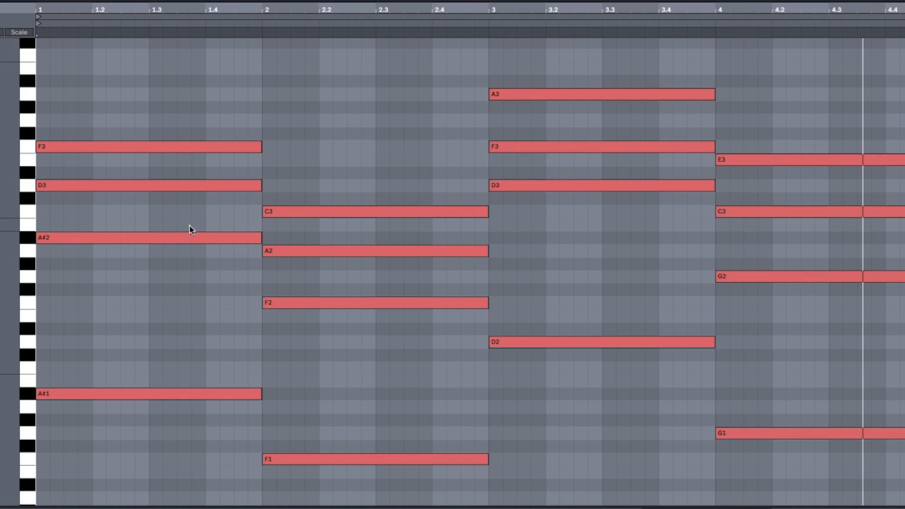
scroll(up, 3)
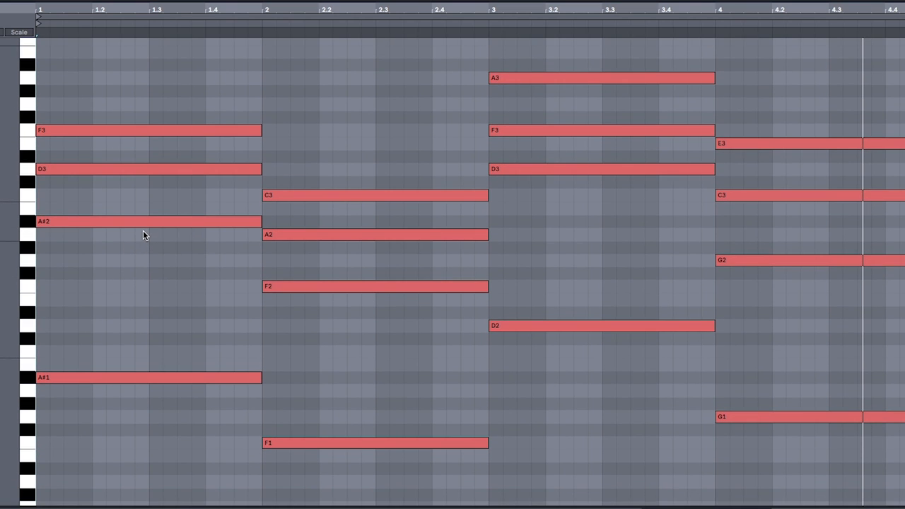
mouse_move(147, 214)
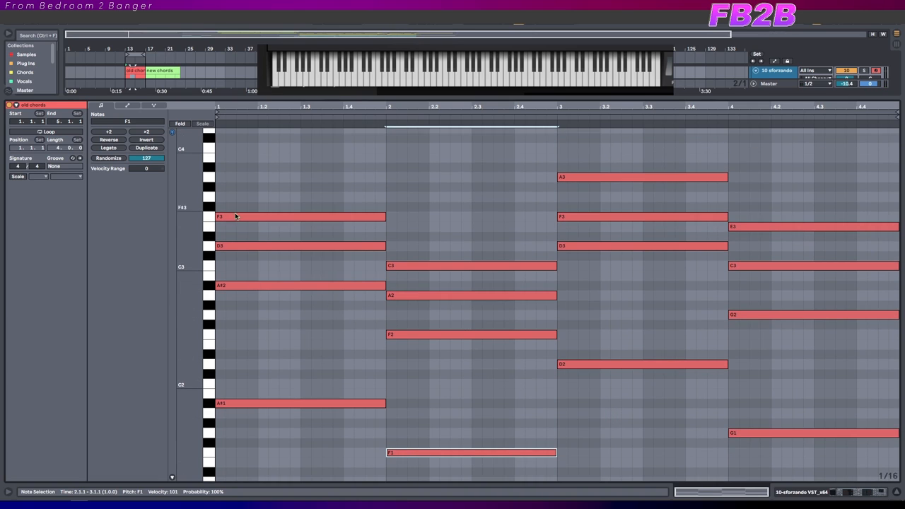
Raise A#2, F2, D3 and C3 an octave to A#3, F3, D4 and C4.
key(shift+up)
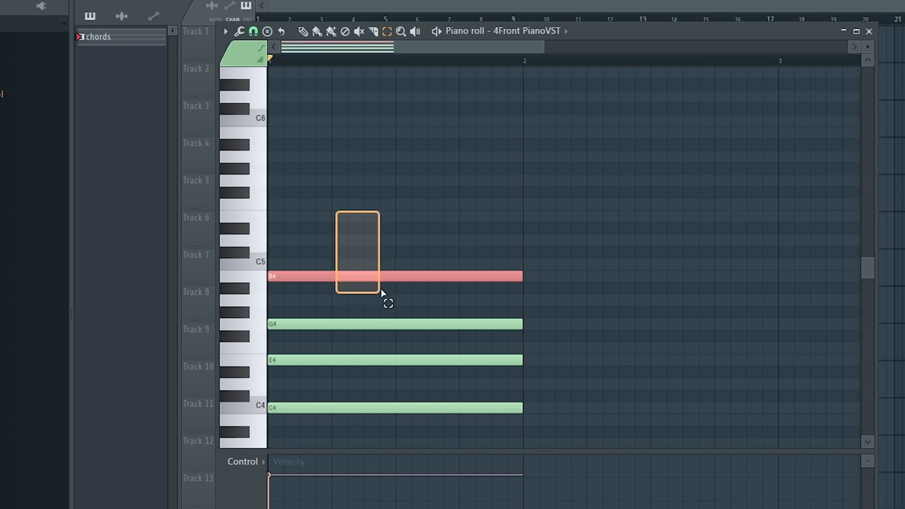
key(ctrl+up)
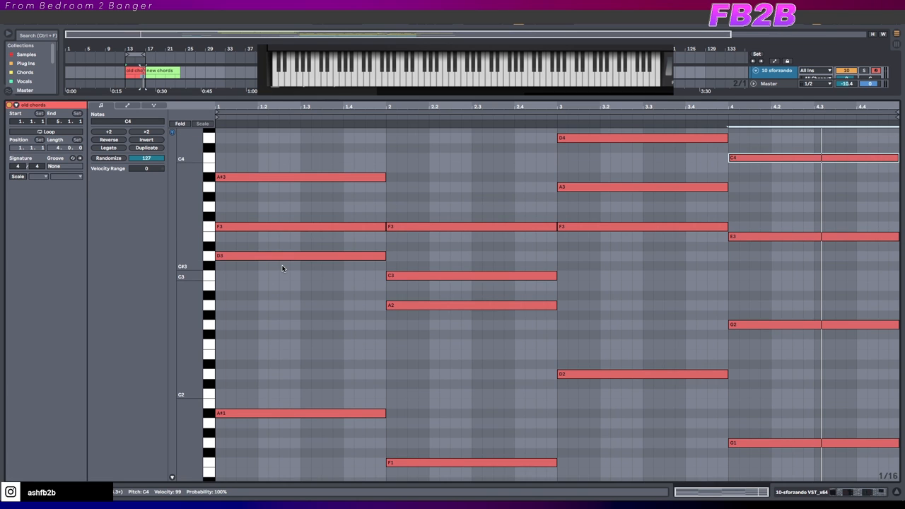
scroll(down, 3)
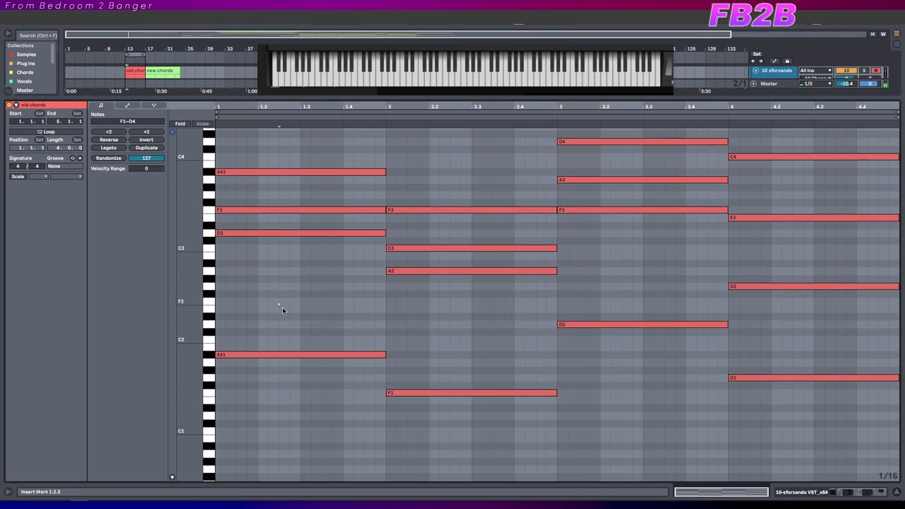
Open the new chords clip and draw C4 notes over the bar 7 and bar 11 chords.
click(642, 324)
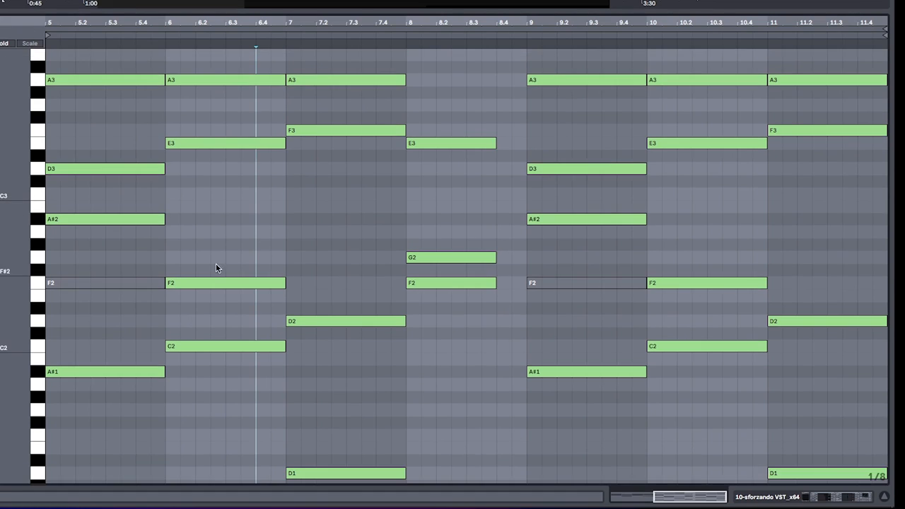
scroll(down, 3)
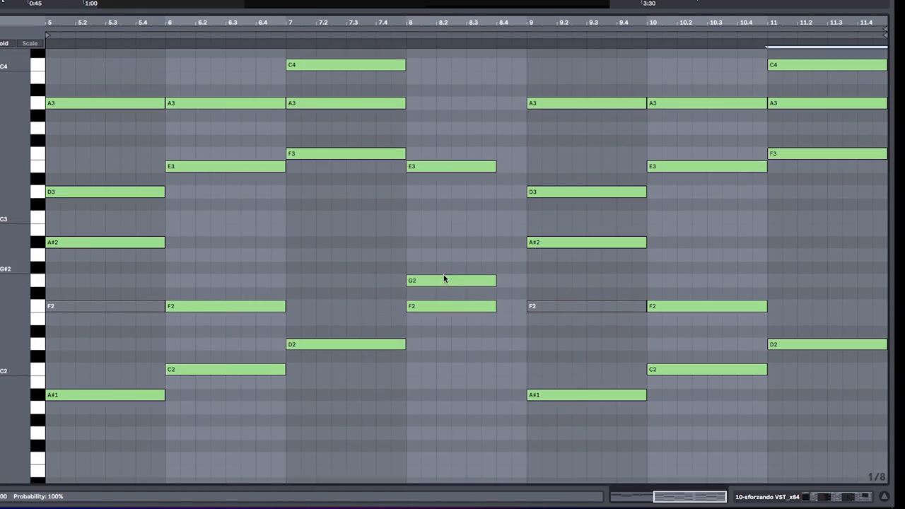
scroll(down, 3)
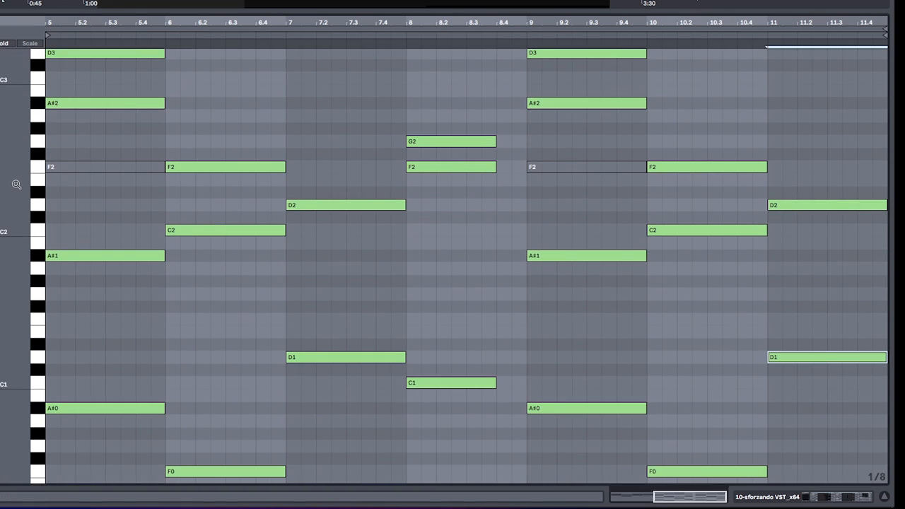
scroll(down, 3)
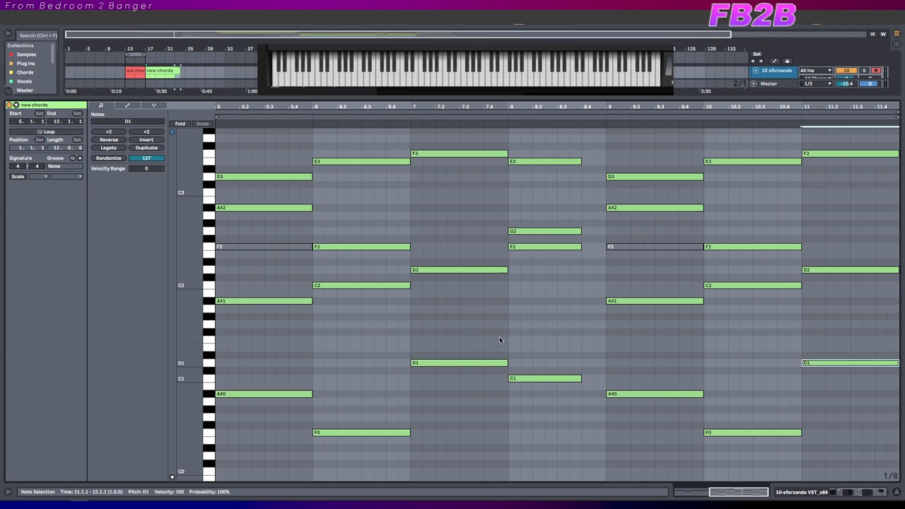
scroll(up, 3)
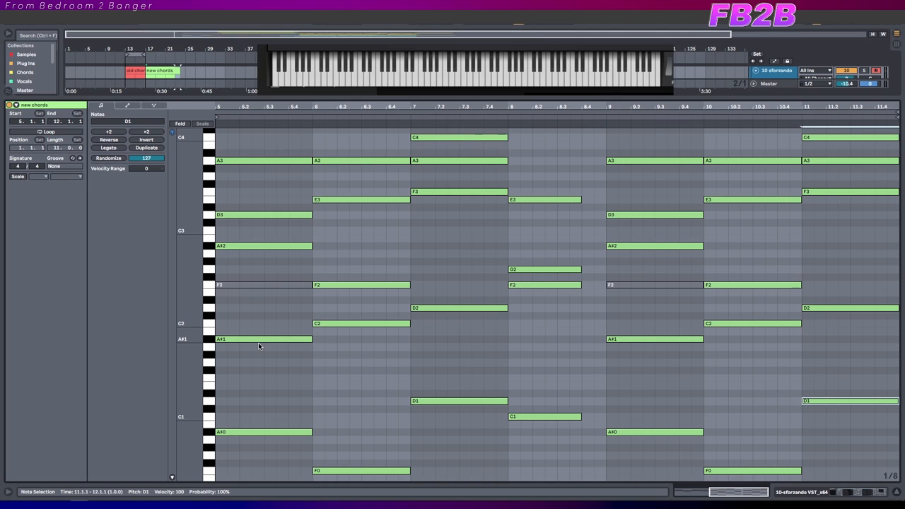
mouse_move(307, 256)
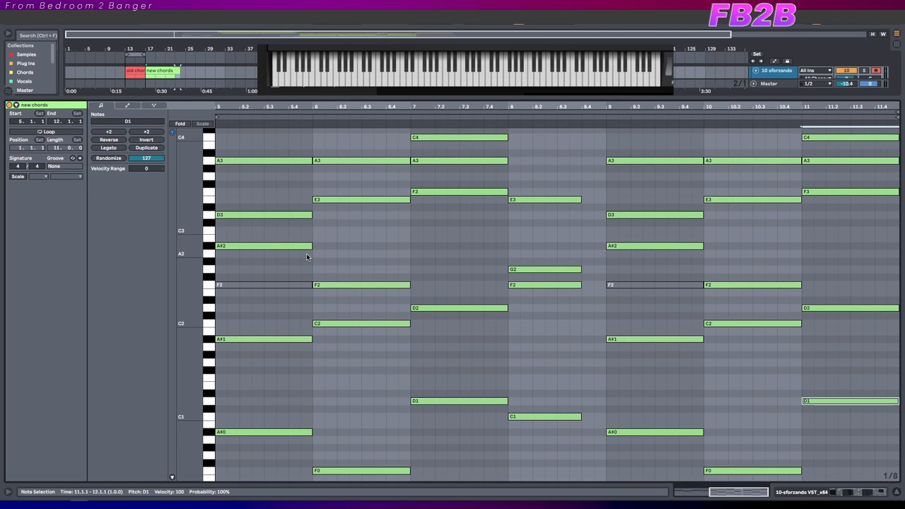
mouse_move(296, 242)
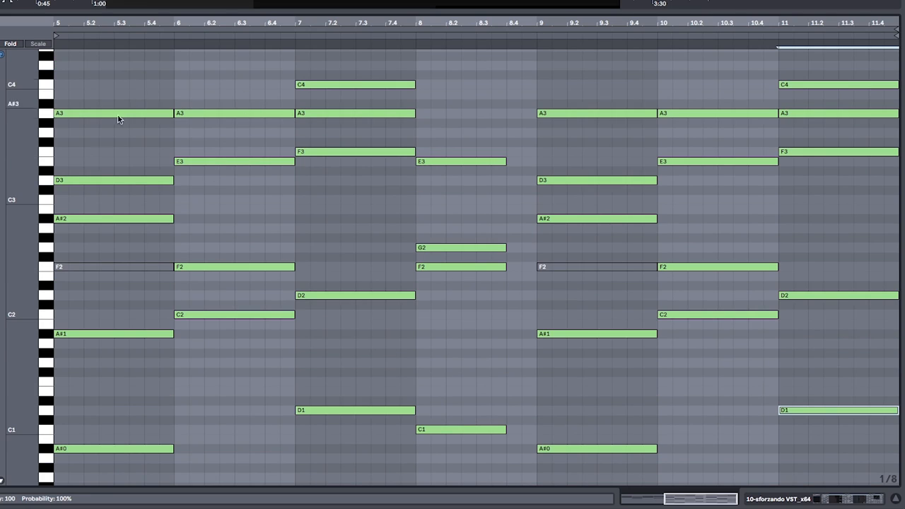
mouse_move(407, 74)
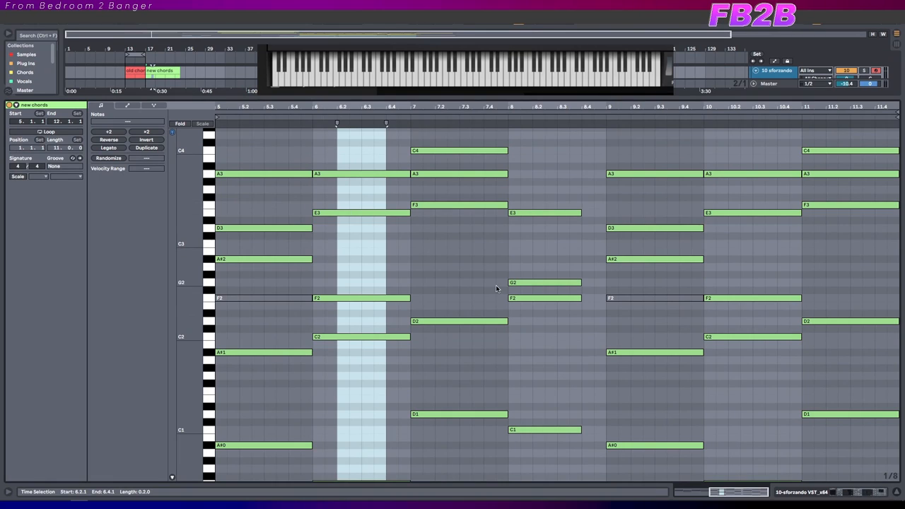
Reopen the old chords clip in the MIDI Note Editor to review its inverted voicings.
scroll(down, 3)
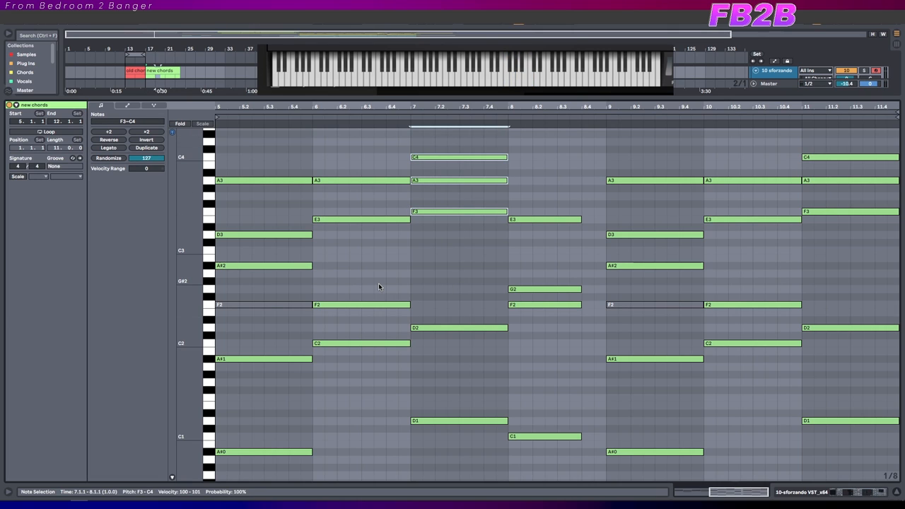
scroll(down, 3)
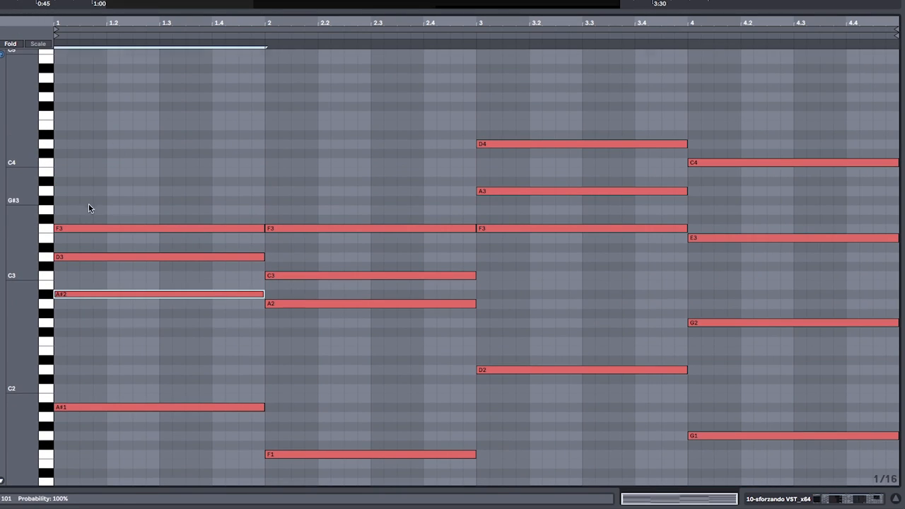
In the new chords clip, move the bar 6 E3 up an octave to E4.
scroll(down, 3)
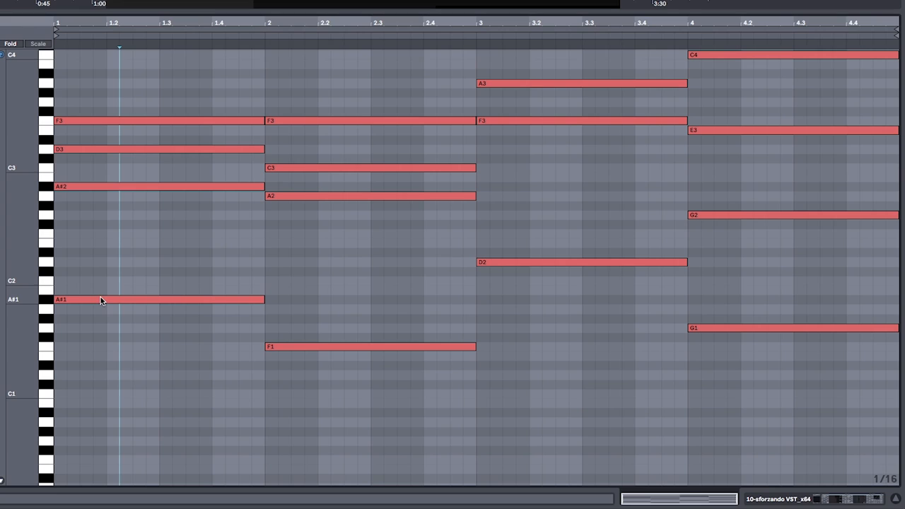
mouse_move(179, 323)
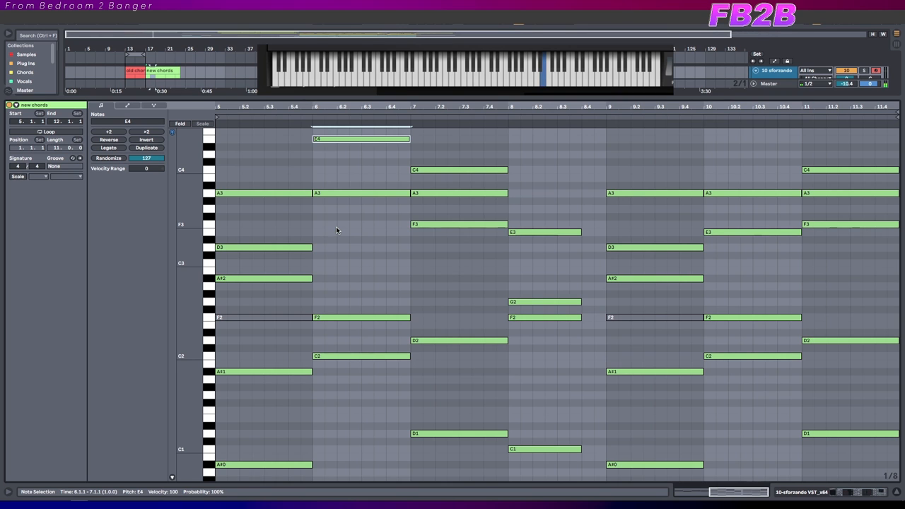
Drop the bar 6 E4 back to E3, leaving the chord voiced A3, E3, F2, C2.
scroll(down, 3)
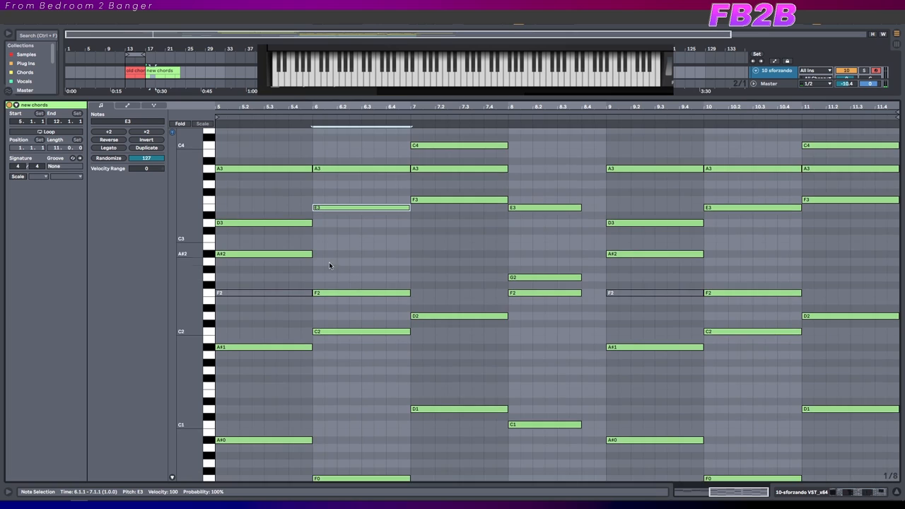
scroll(up, 3)
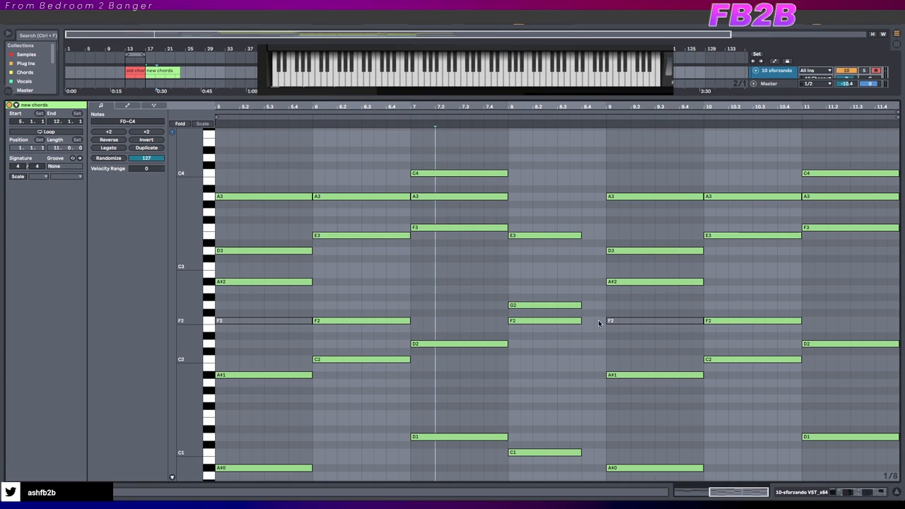
mouse_move(555, 327)
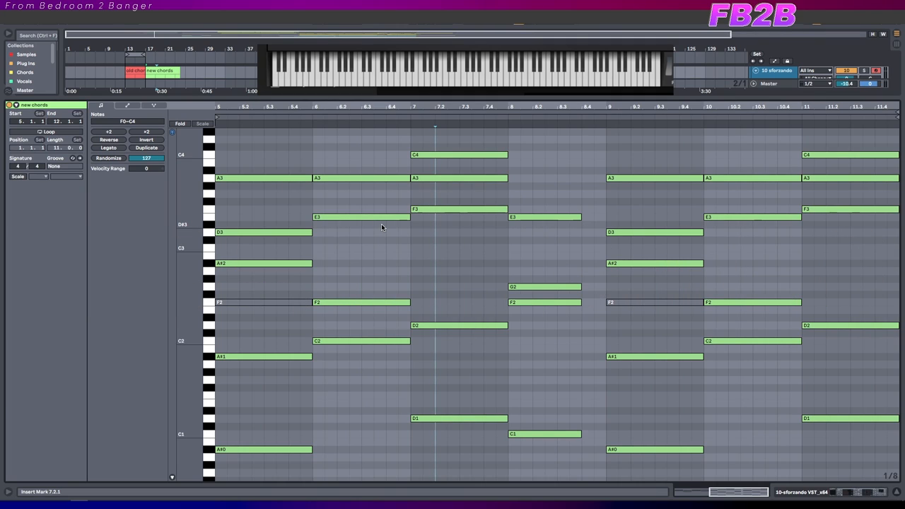
scroll(down, 3)
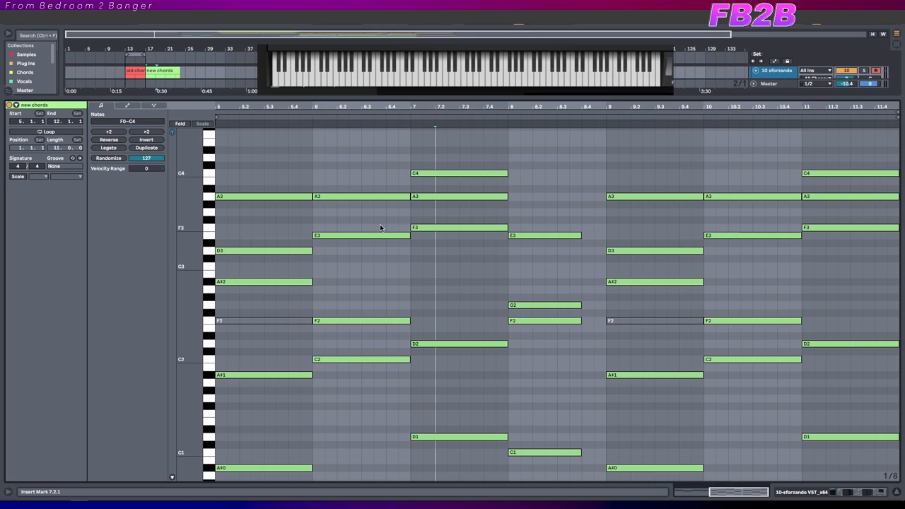
scroll(up, 3)
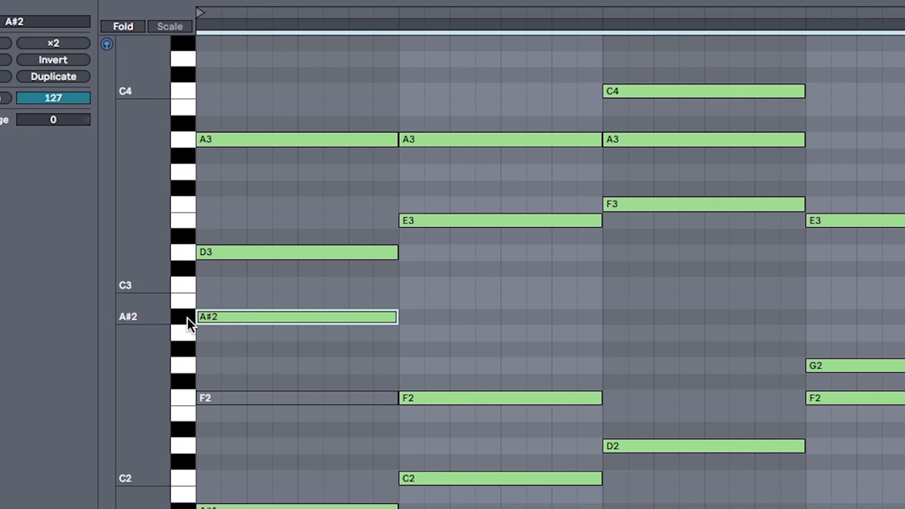
mouse_move(184, 305)
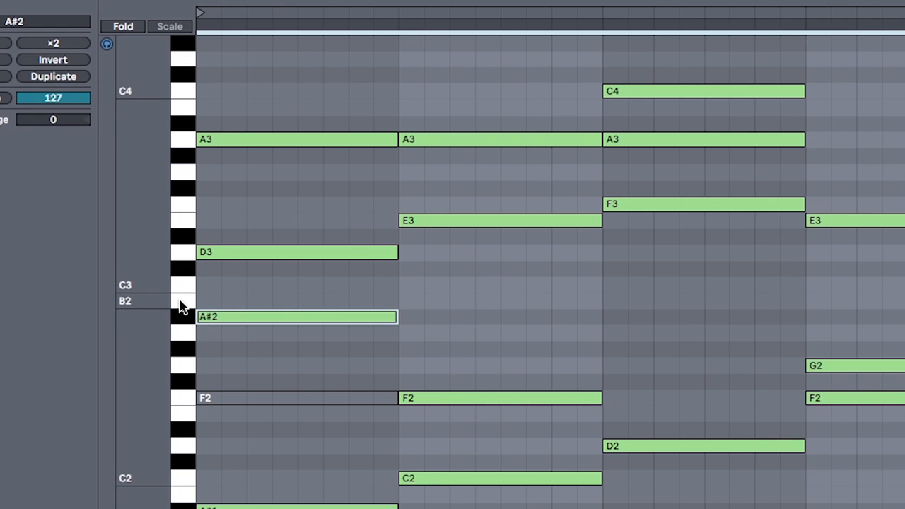
click(297, 252)
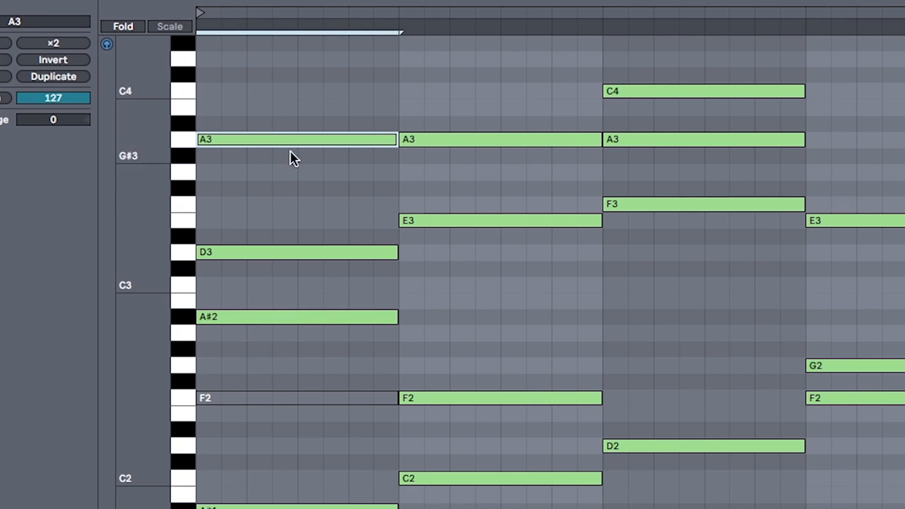
mouse_move(243, 139)
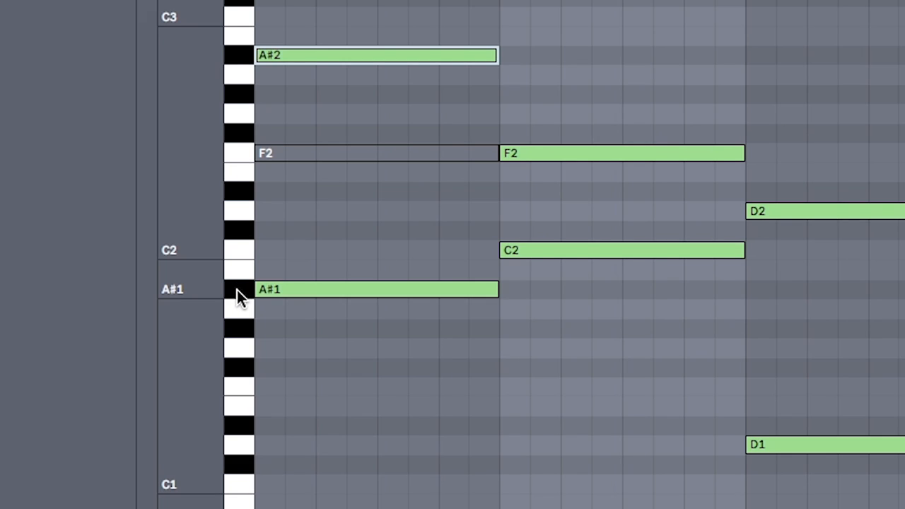
click(375, 289)
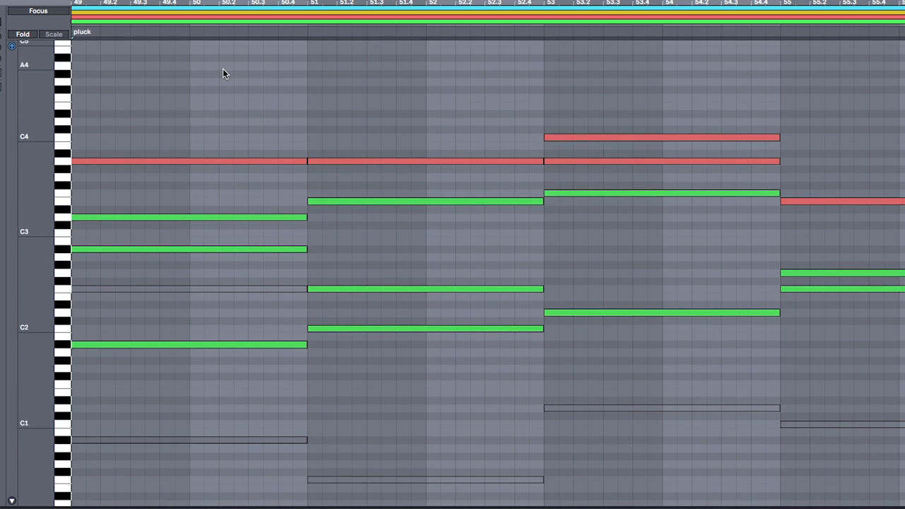
Scroll through the pluck clip and zoom the Arrangement out to show every chord clip.
scroll(down, 3)
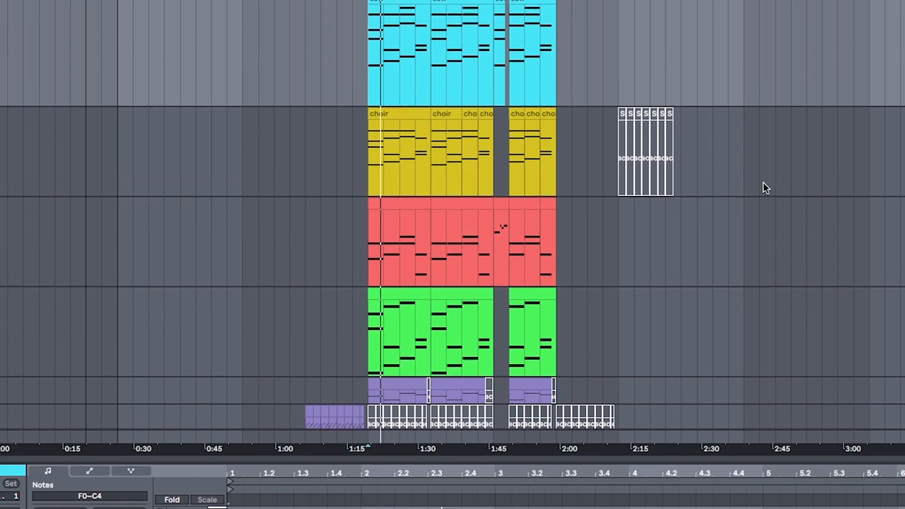
scroll(down, 3)
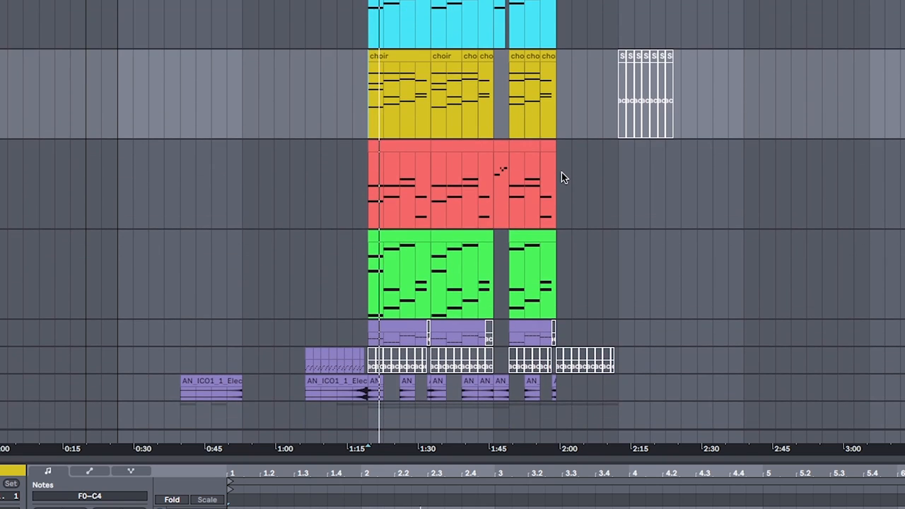
scroll(down, 3)
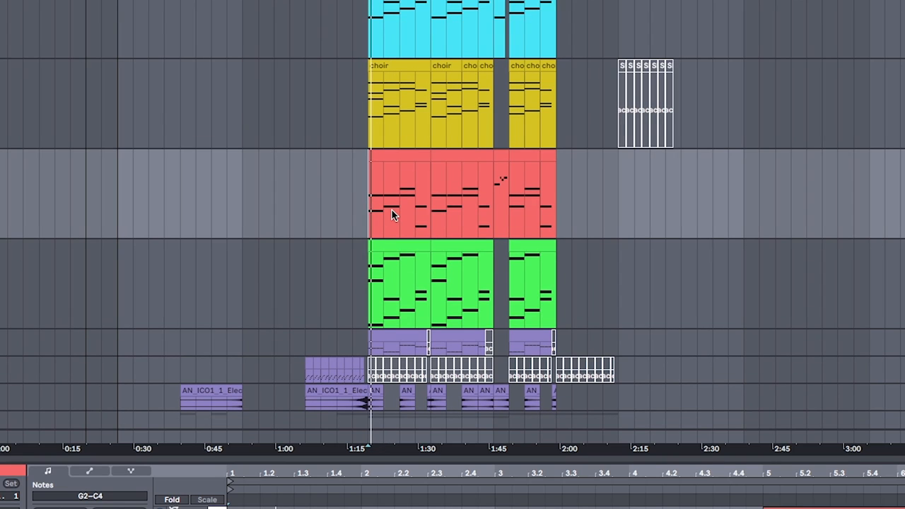
scroll(down, 3)
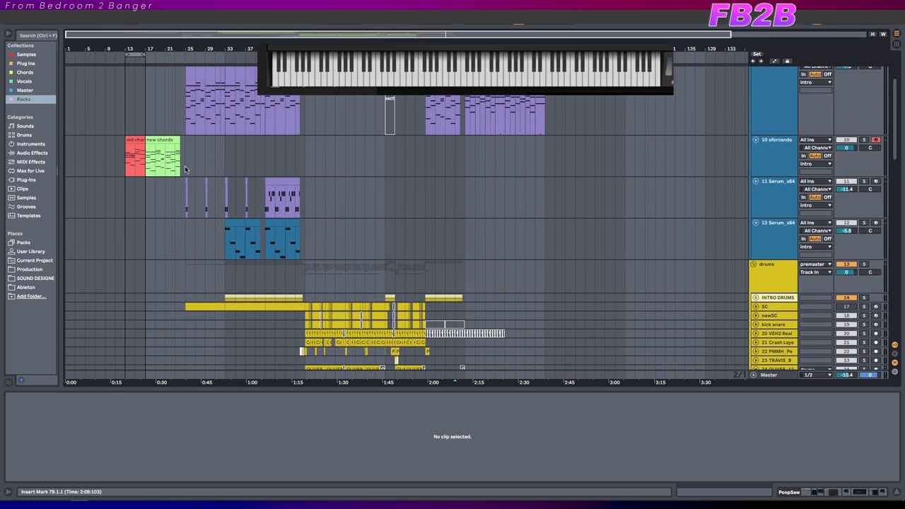
Open the chords clip, then the PoopSaw bass clip with its Chord Trigger Arpeggiator chain.
double_click(161, 156)
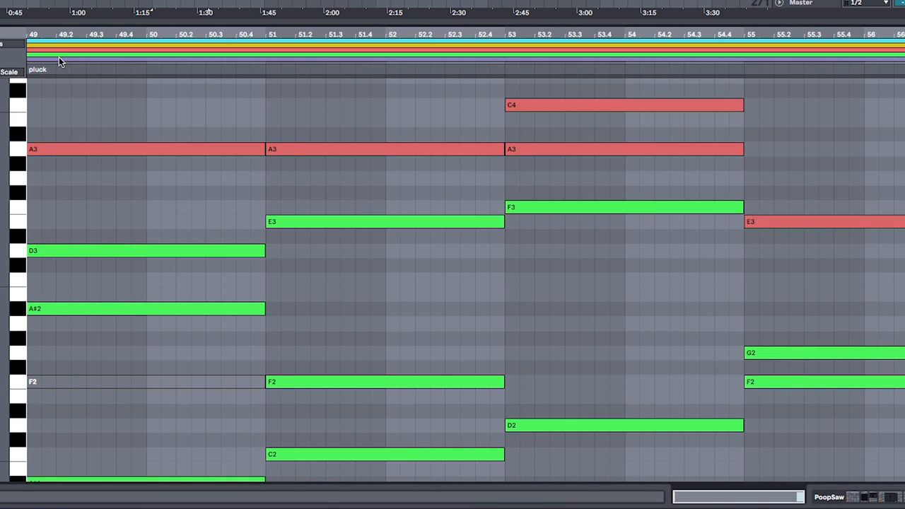
scroll(down, 3)
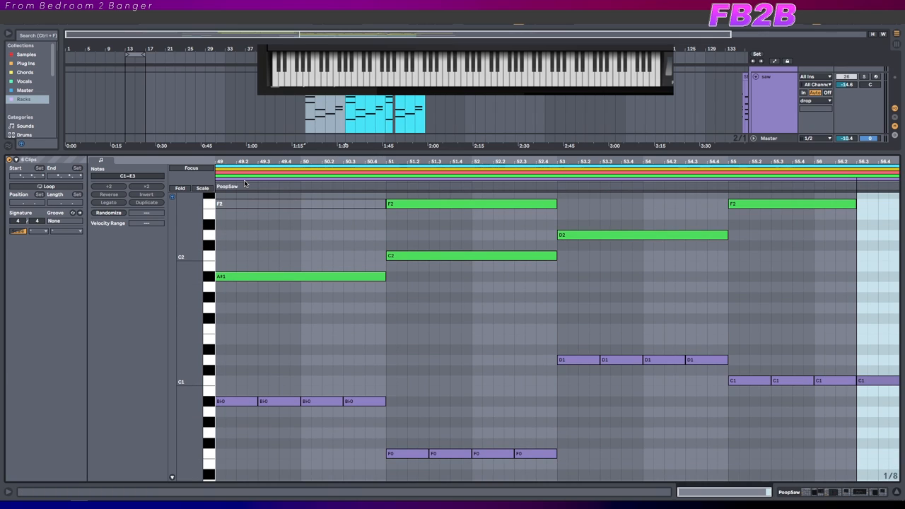
click(346, 373)
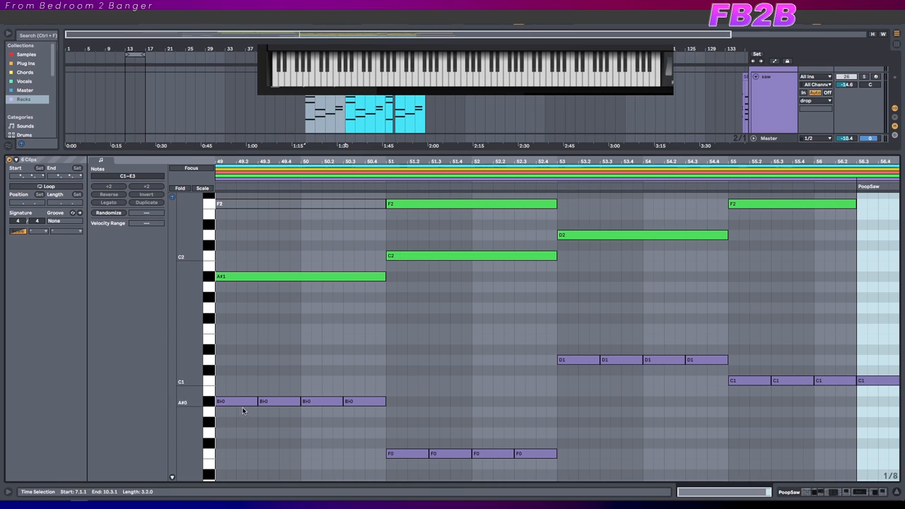
scroll(down, 3)
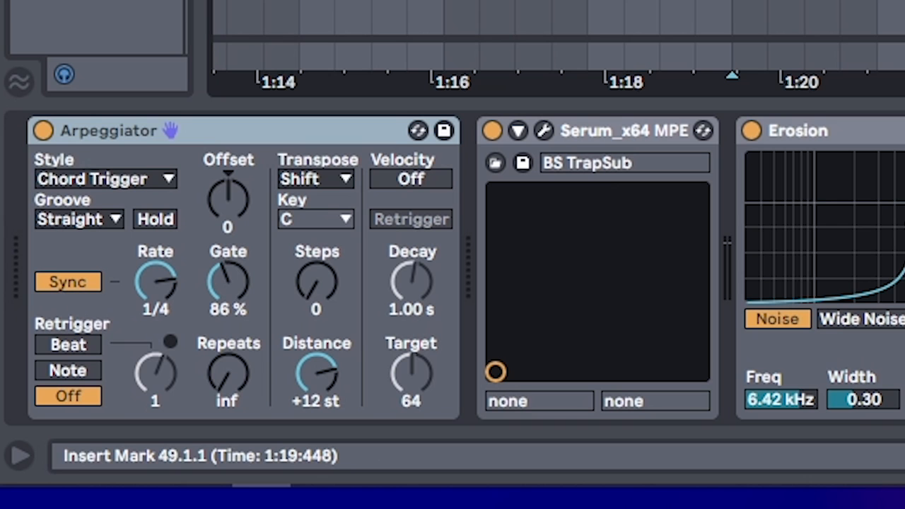
Switch from Ableton's Arpeggiator to FL Studio's piano roll holding one chord over C3.
click(105, 178)
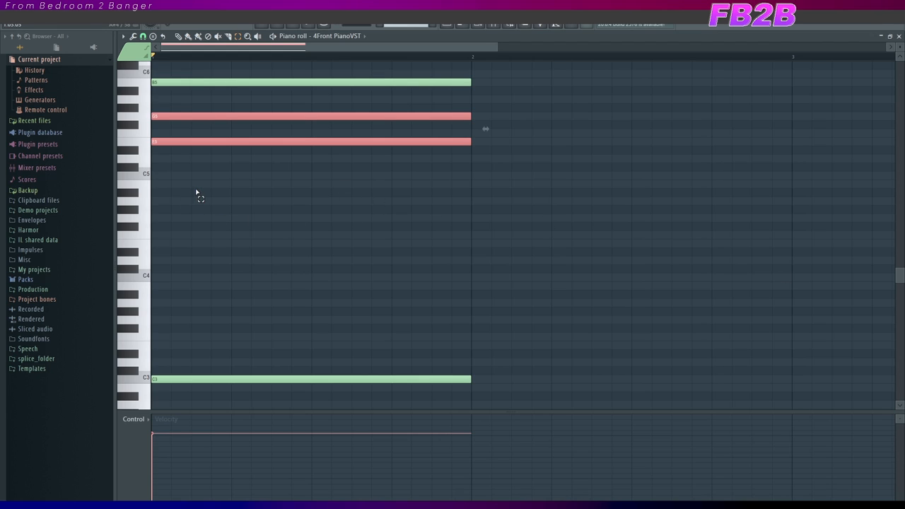
Select the chord notes and open the Piano roll's Chop tool with the Default pattern.
drag(198, 68, 248, 385)
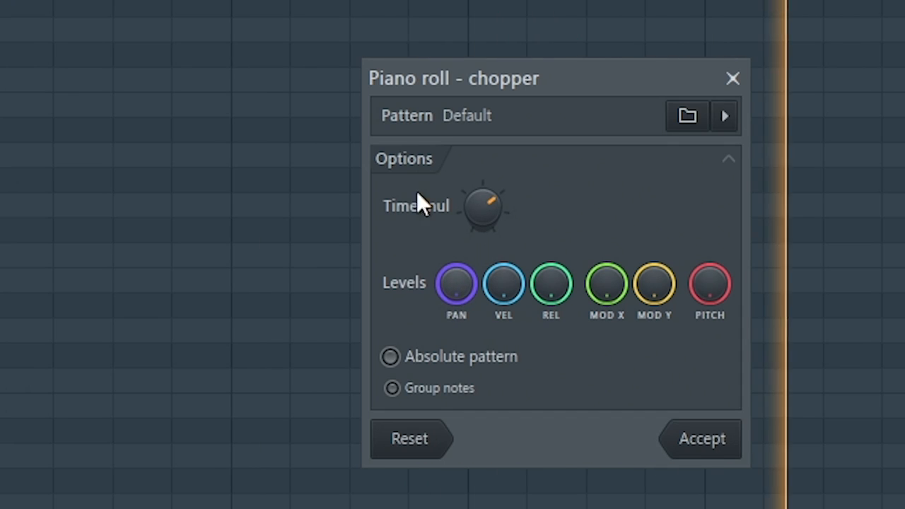
mouse_move(385, 89)
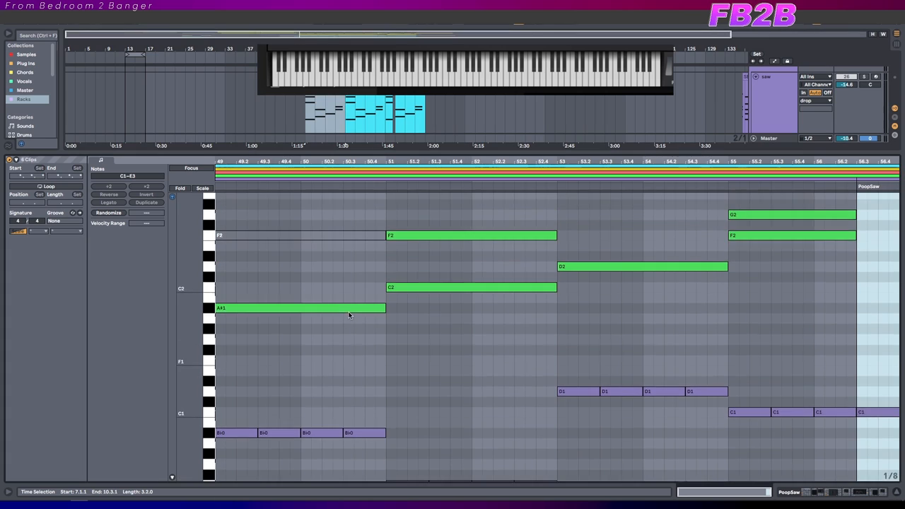
Scroll the arrangement to the drop group's Track Volume automation lane with its rhythmic dips.
scroll(down, 3)
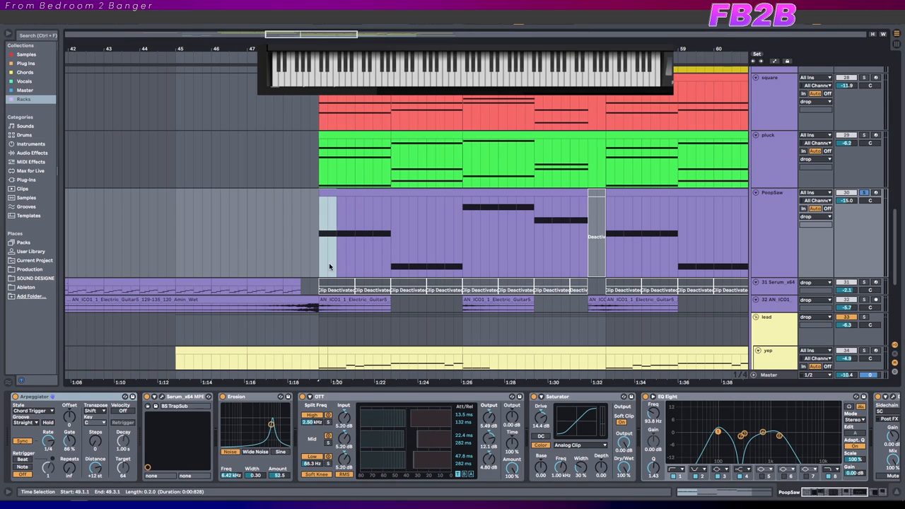
mouse_move(317, 272)
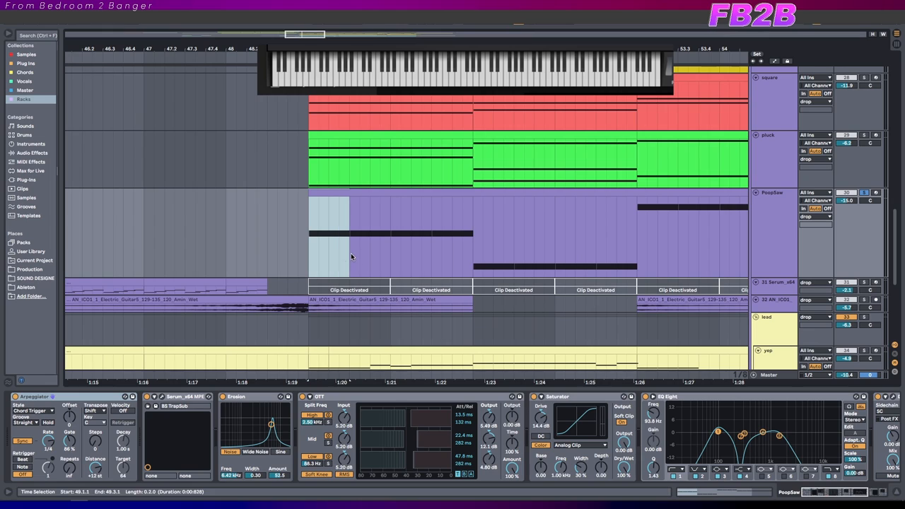
mouse_move(309, 257)
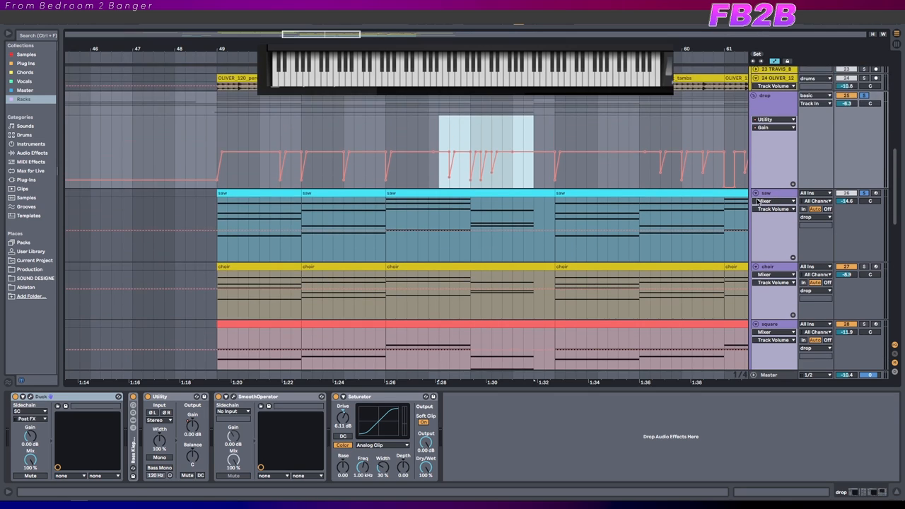
Scroll through the tracks to reach the Serum chords clip above saws, choir and heavybass.
scroll(down, 3)
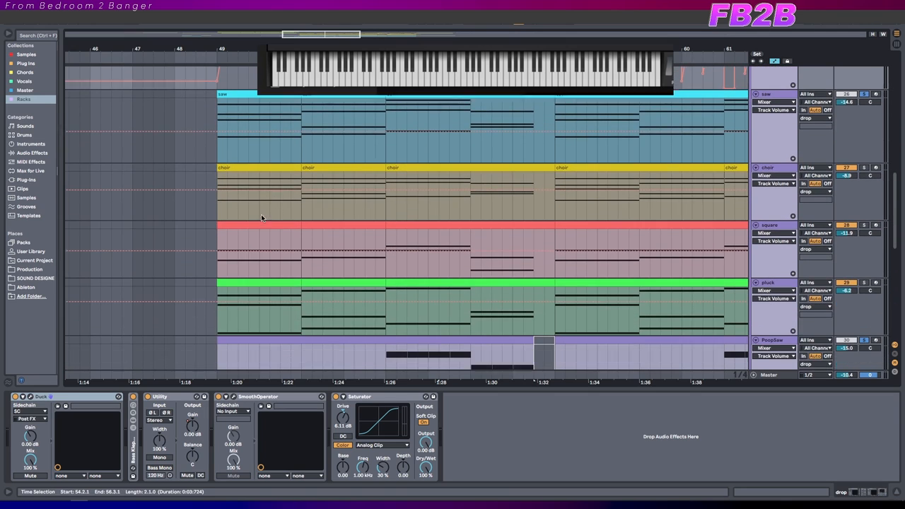
scroll(down, 3)
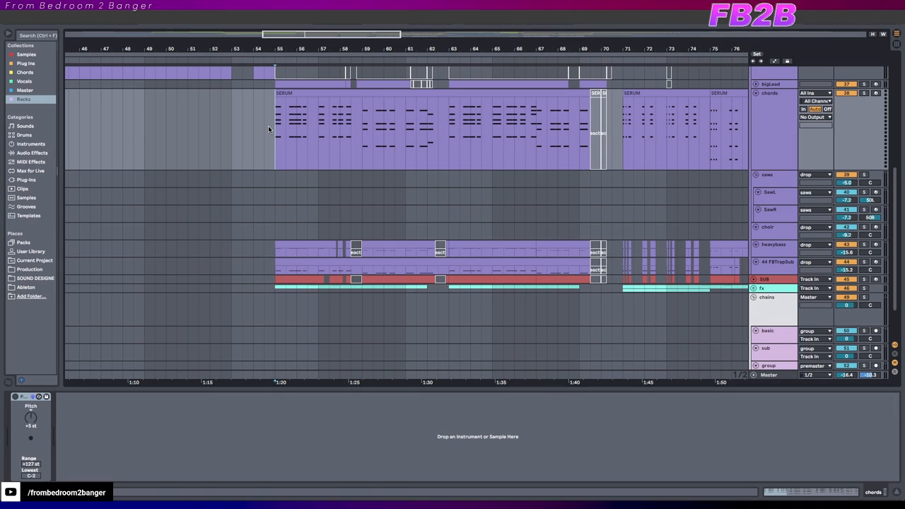
click(431, 134)
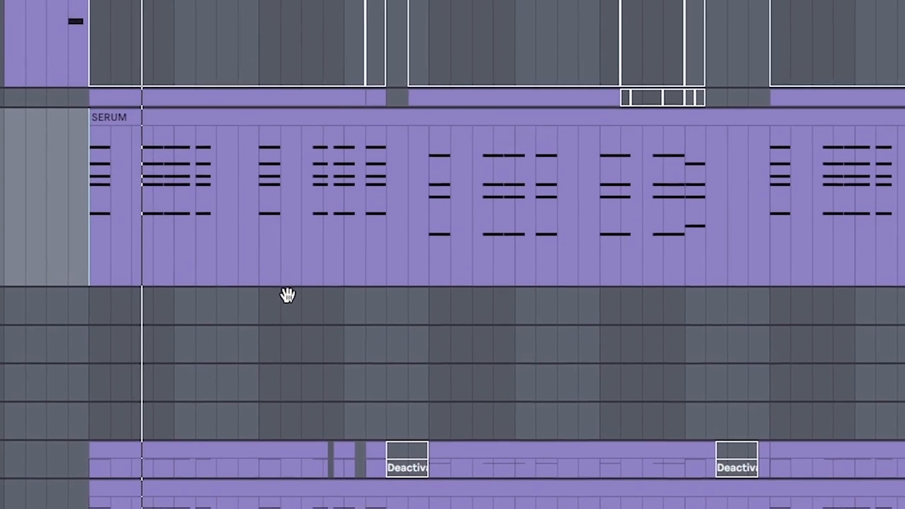
scroll(down, 3)
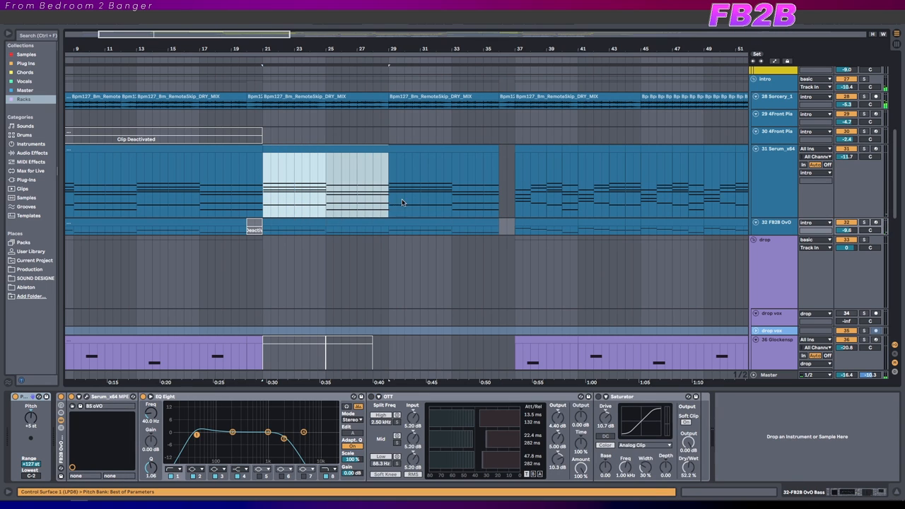
drag(389, 187, 515, 187)
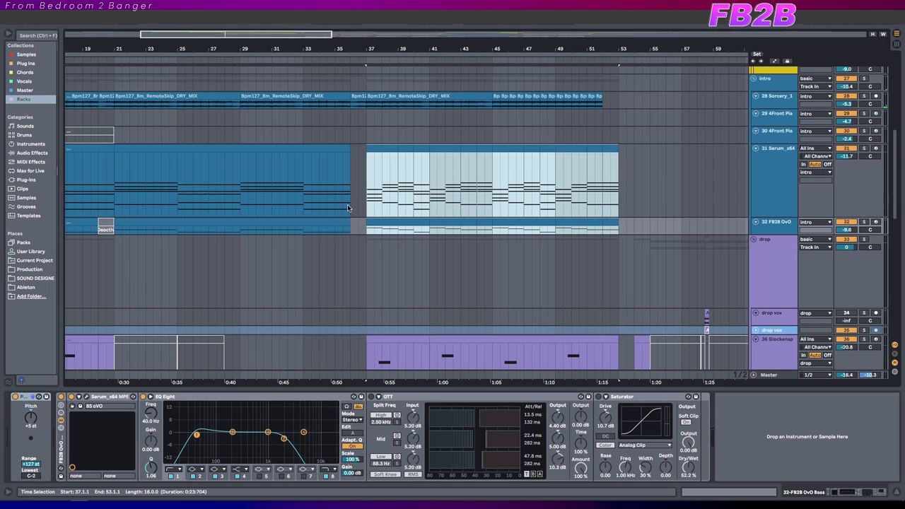
mouse_move(256, 230)
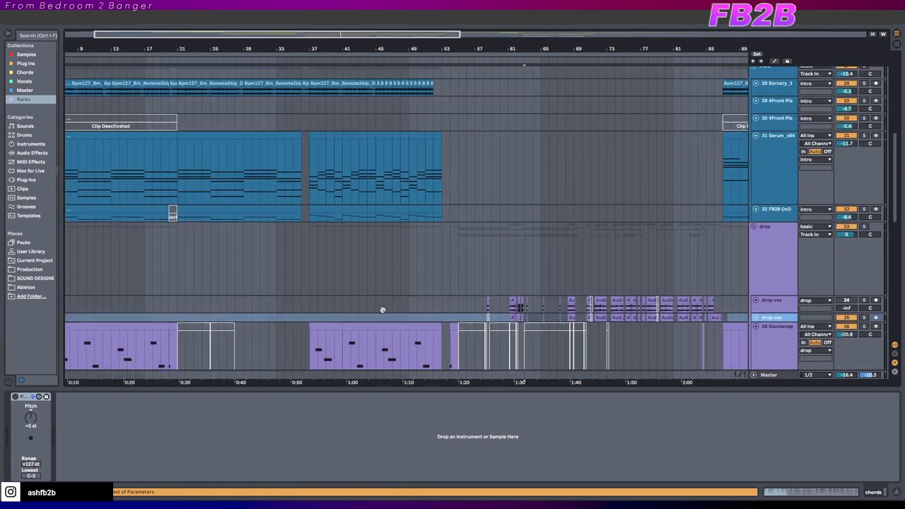
click(778, 230)
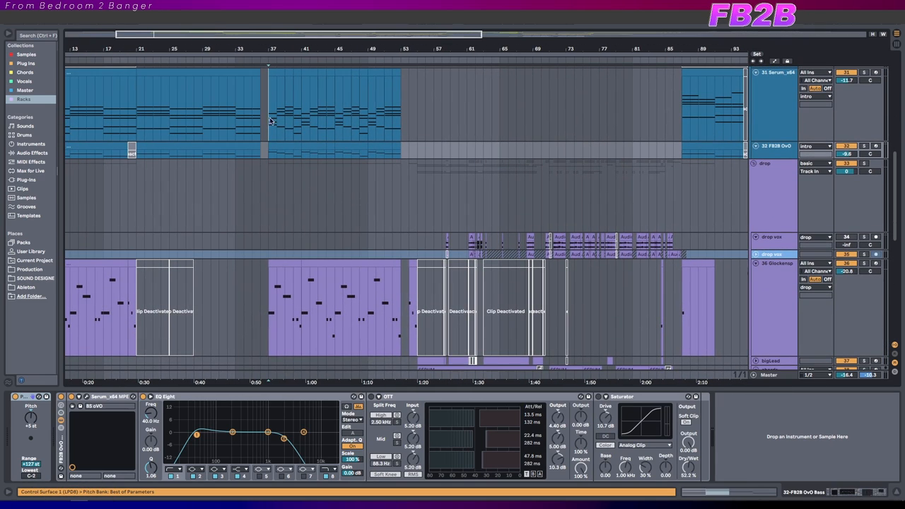
scroll(down, 3)
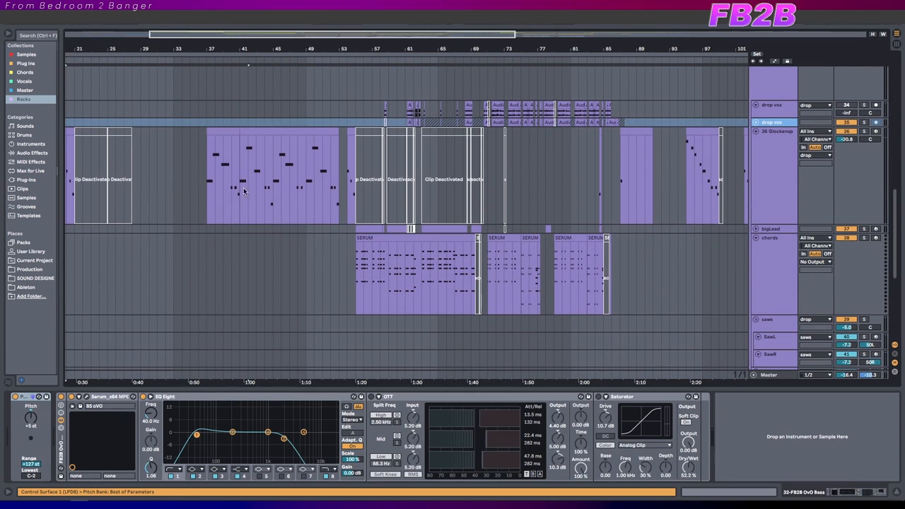